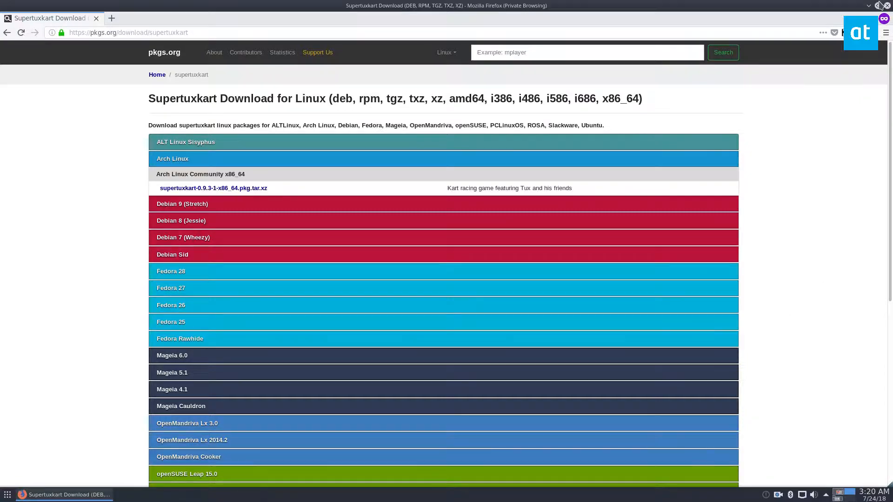
# Restore the Firefox window, expand the Fedora 28 rpm list on pkgs.org and bring up a terminal.
pyautogui.click(879, 5)
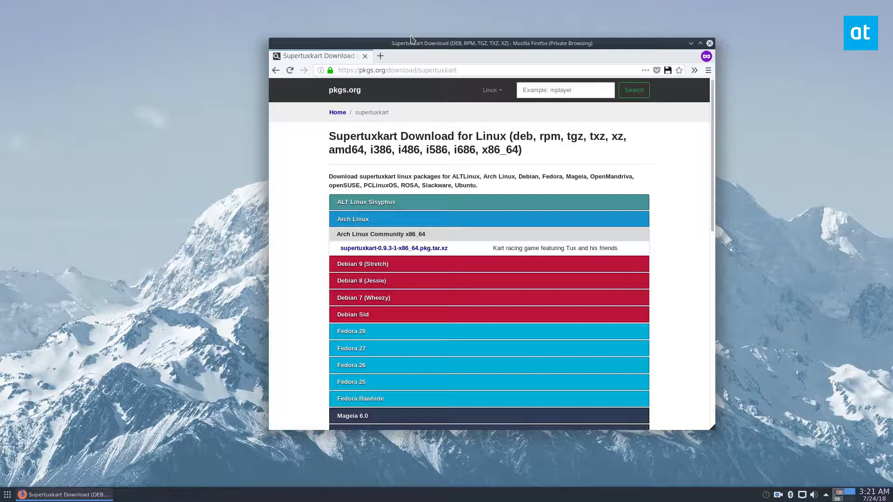
pyautogui.scroll(-3)
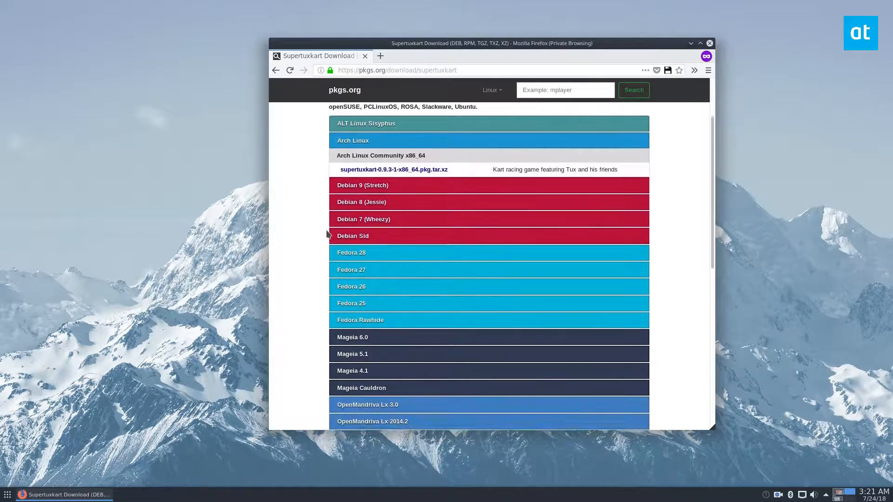
pyautogui.scroll(-3)
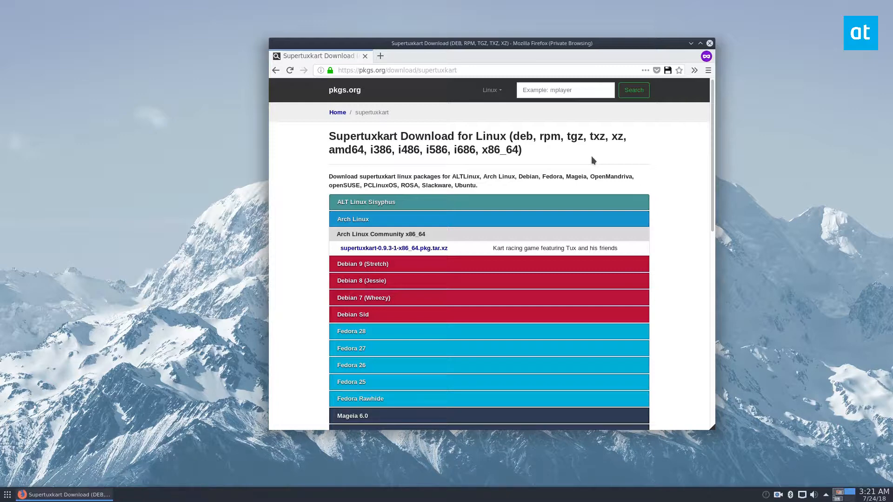
pyautogui.scroll(-3)
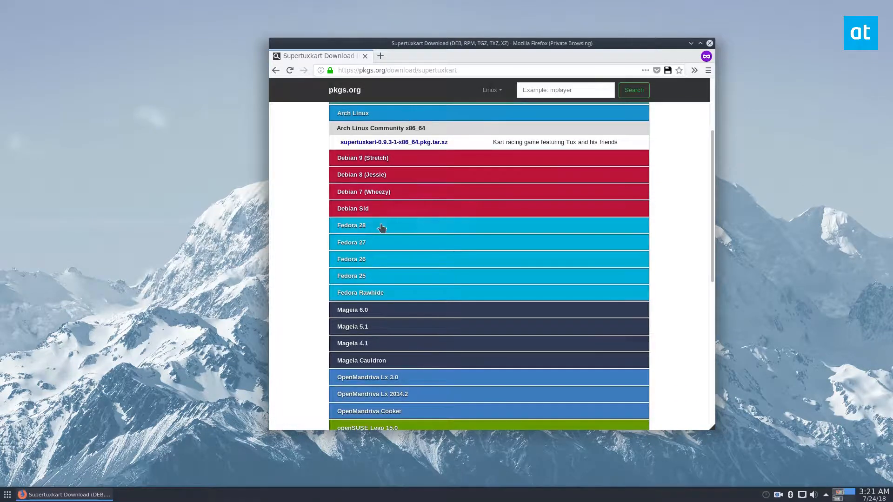
pyautogui.click(351, 225)
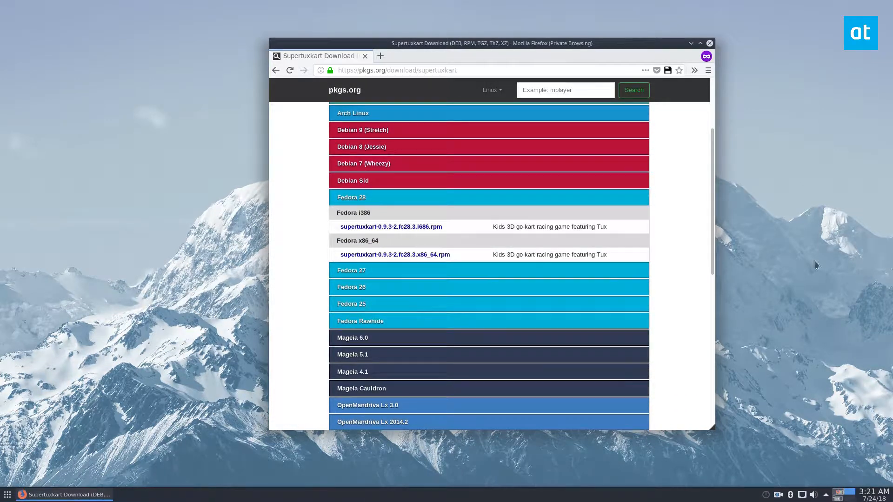
pyautogui.click(8, 492)
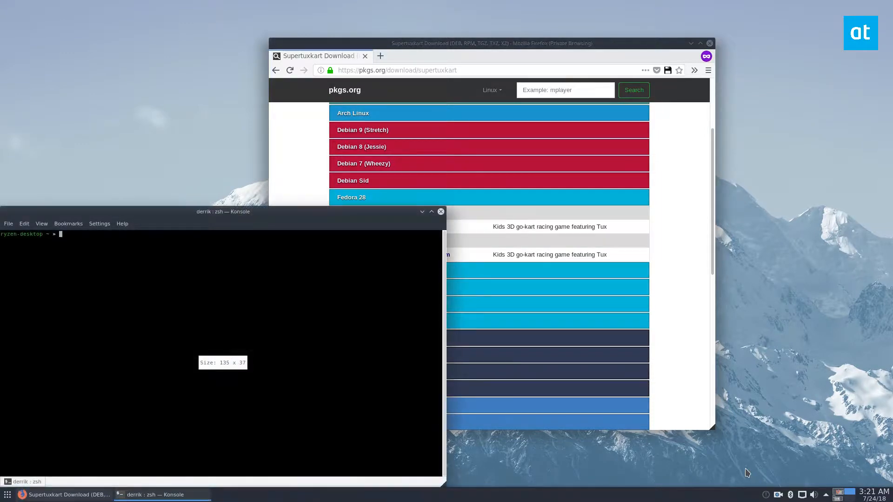
# Run 'sudo dnf search supertuxkart', declining zsh's spelling correction with n.
pyautogui.write('sudo')
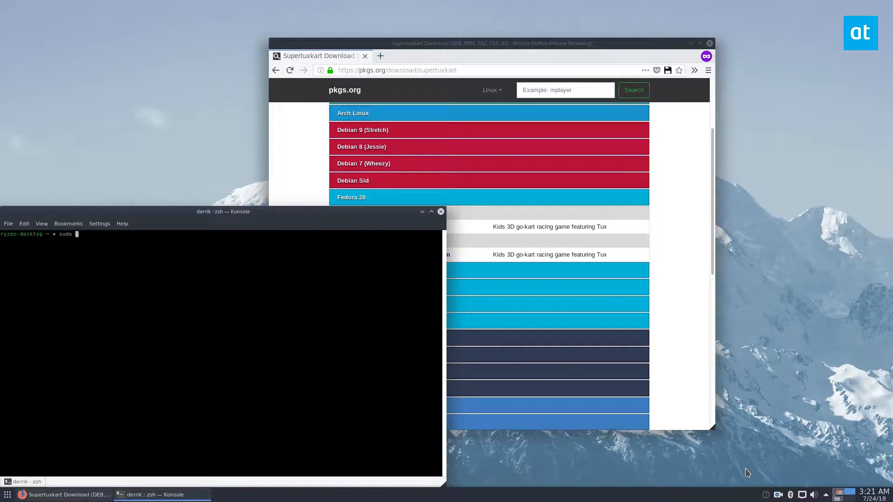
pyautogui.write('dnf search')
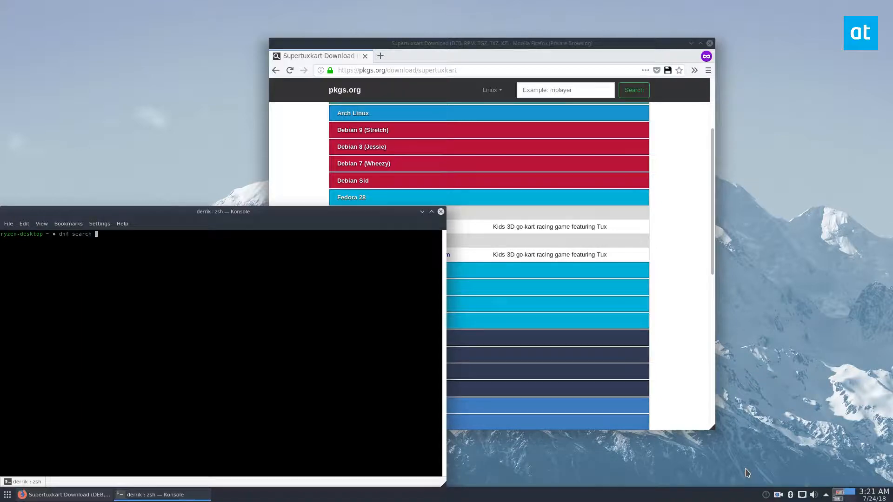
pyautogui.write('supertuxkart')
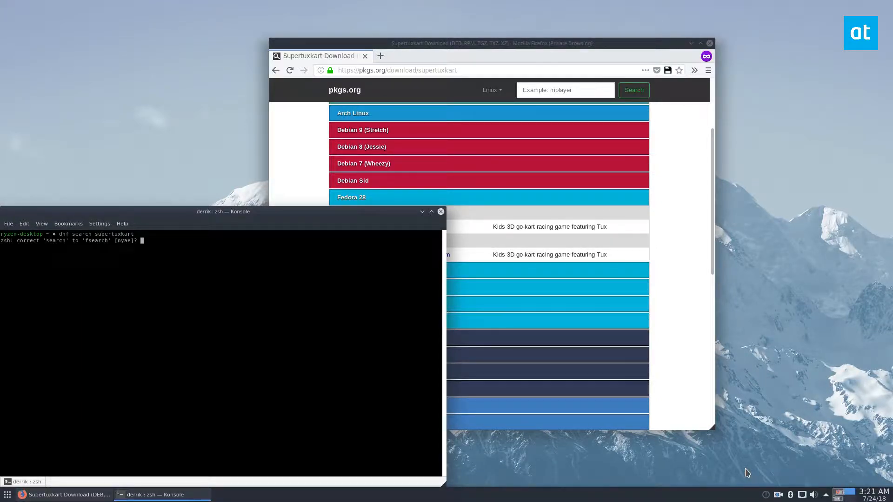
pyautogui.write('n')
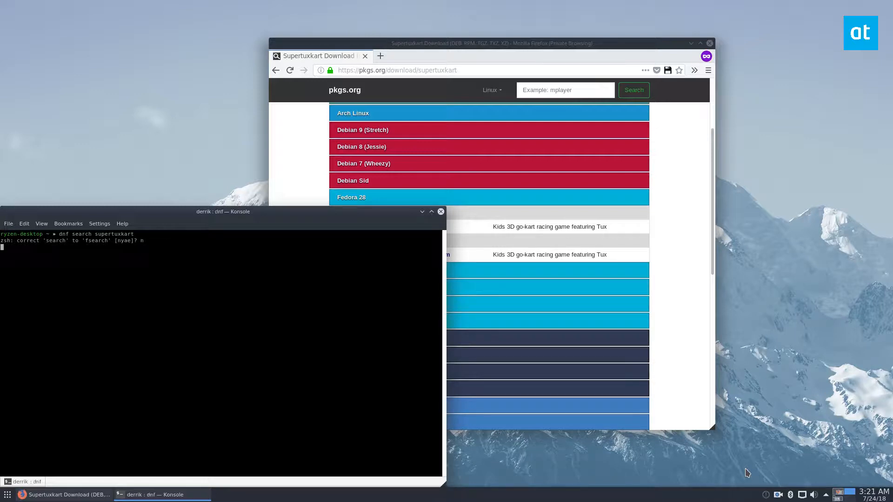
pyautogui.press('Return')
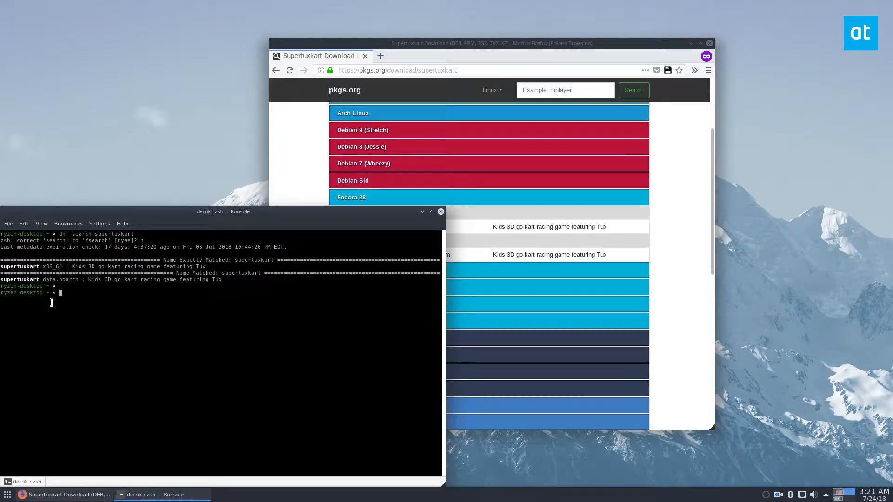
pyautogui.moveTo(281, 322)
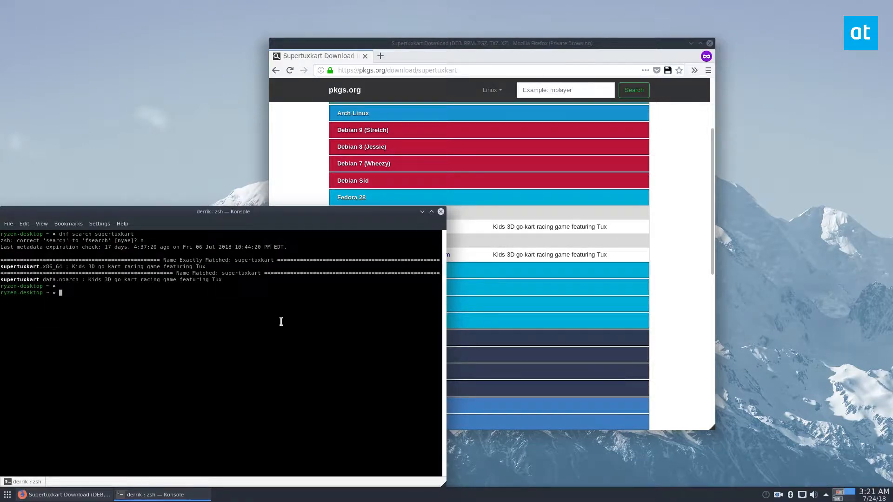
# Run 'sudo dnf install supertuxkart -y' and submit the administrator password.
pyautogui.write('sudo dnf install supertuxkart -y')
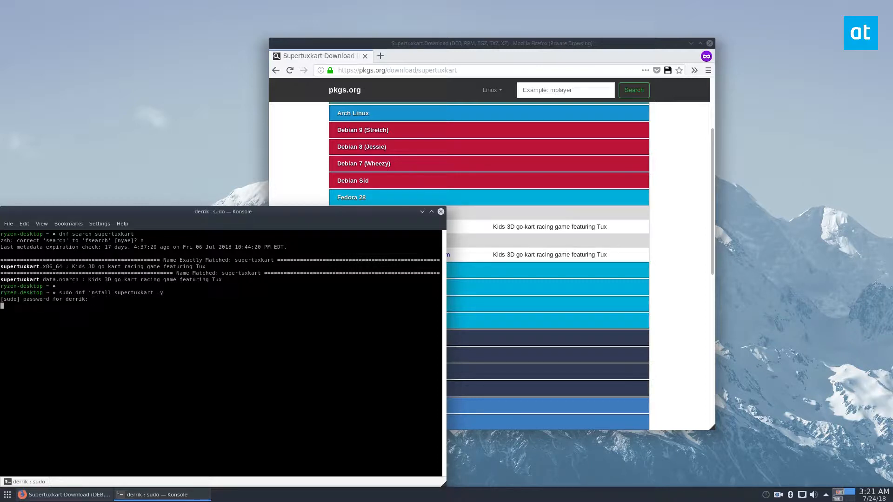
pyautogui.press('Return')
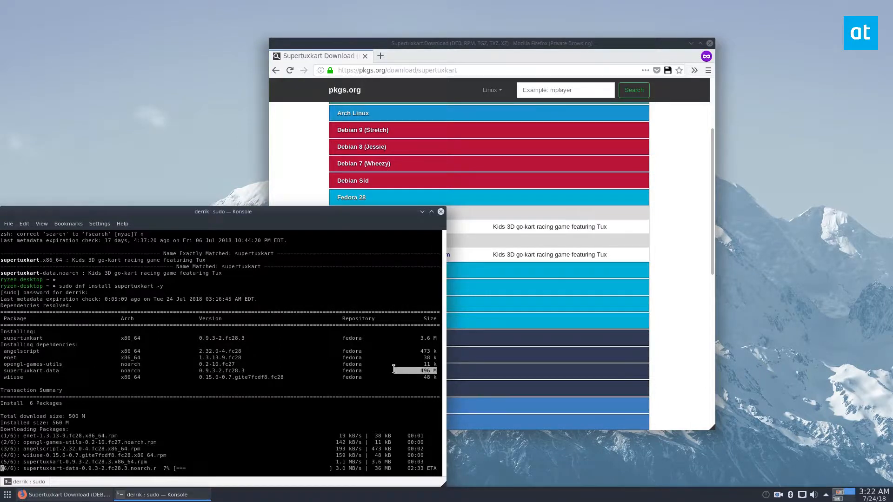
pyautogui.moveTo(775, 467)
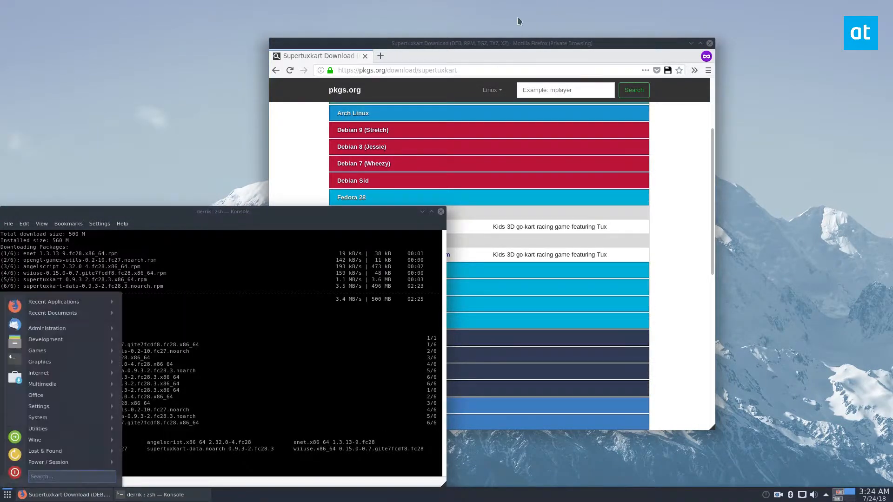
# Launch SuperTuxKart from the launcher's Games › Arcade menu.
pyautogui.click(38, 350)
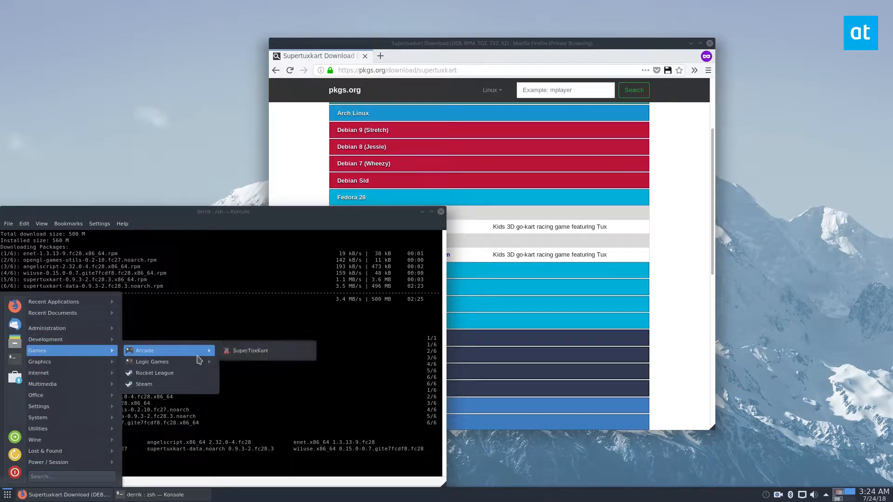
pyautogui.moveTo(267, 351)
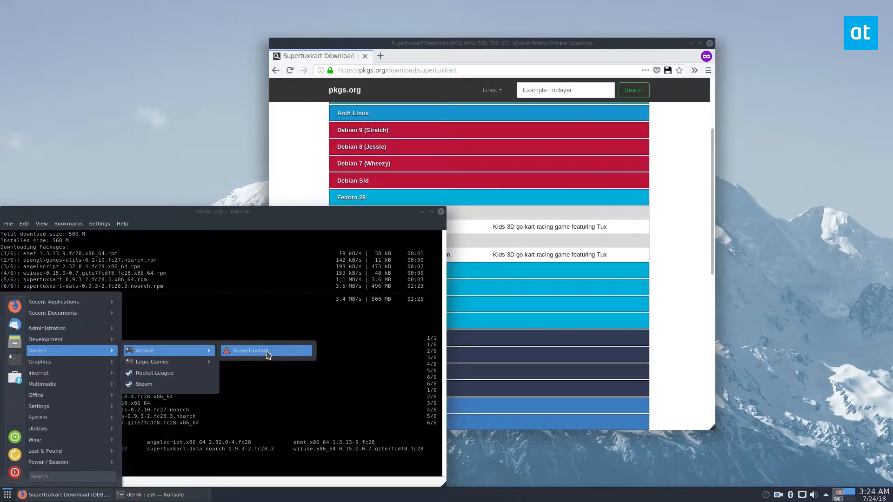
pyautogui.click(251, 350)
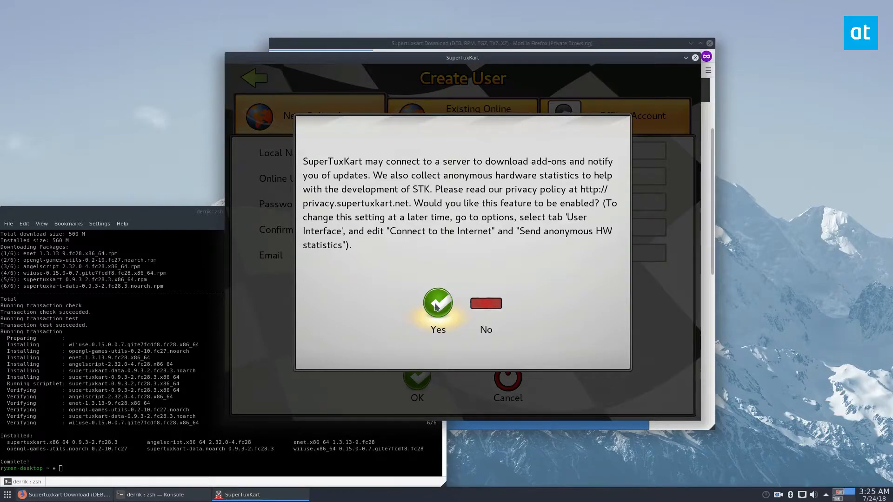
# Answer Yes to the add-ons and statistics prompt so the race can begin.
pyautogui.click(437, 304)
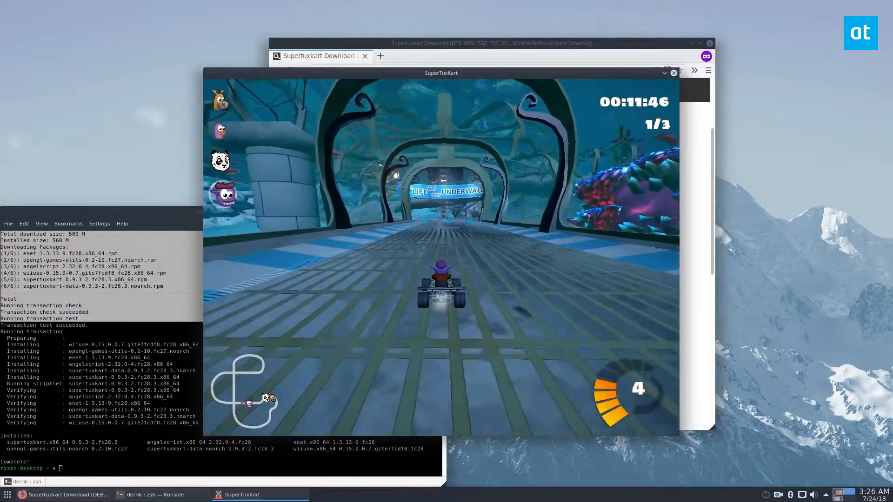